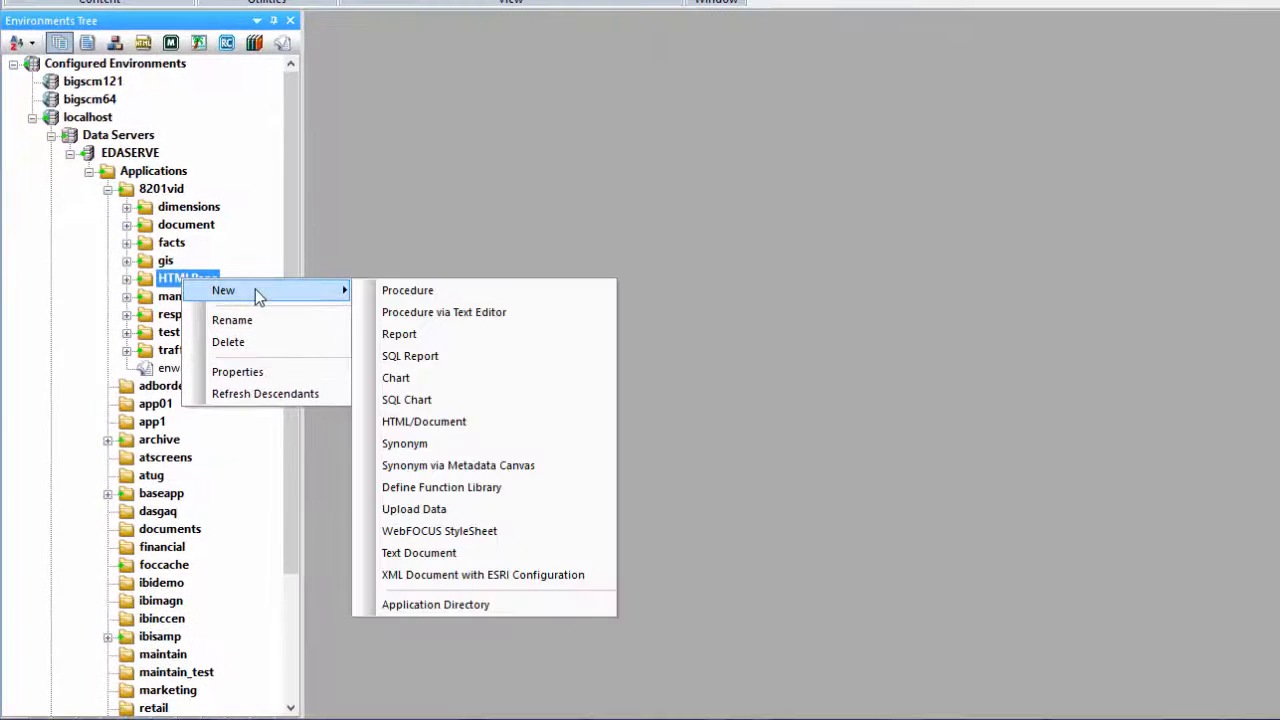
{"action": "mouse_move", "coordinate": [434, 420]}
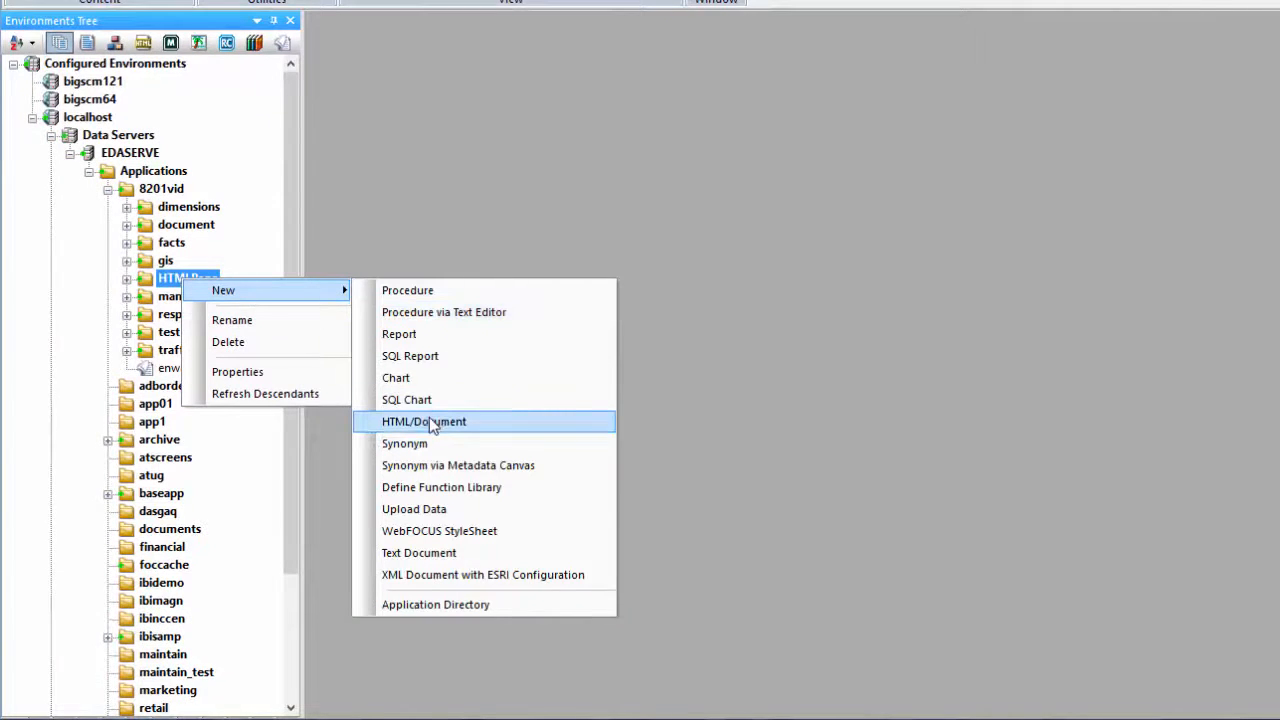
- Start a New > HTML/Document from the HTMLPage folder in the Environments Tree
{"action": "left_click", "coordinate": [426, 422]}
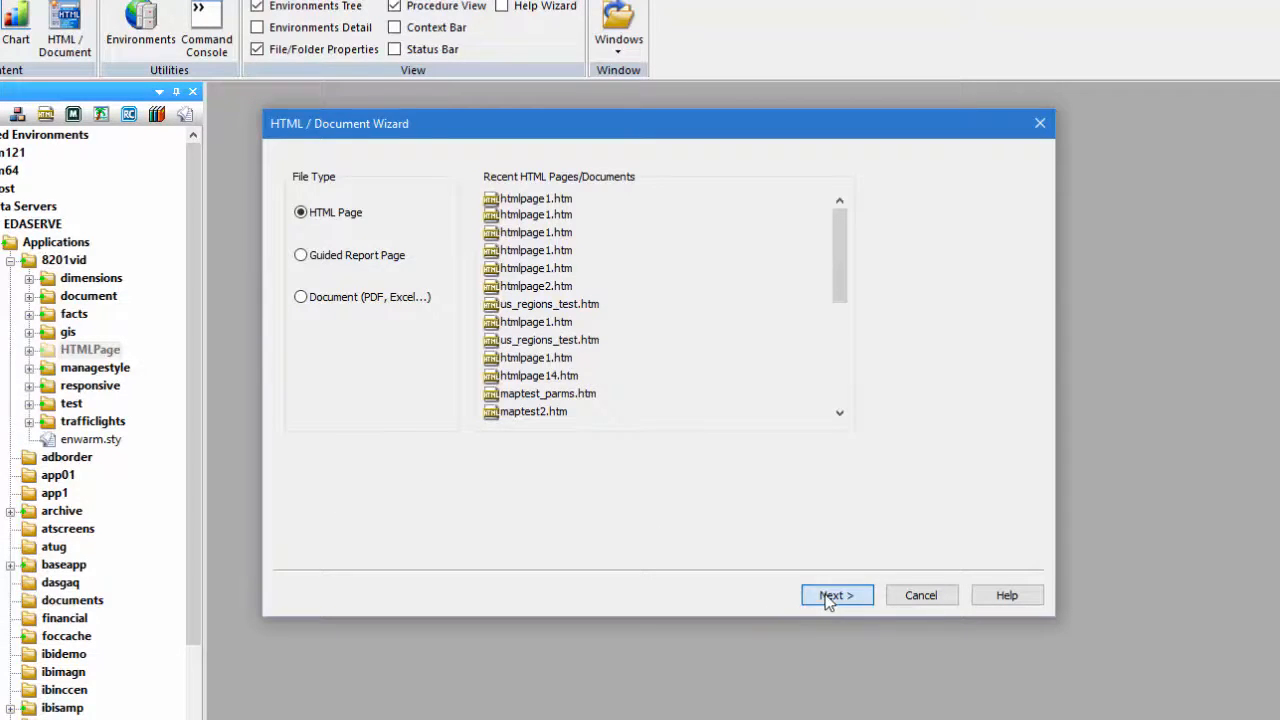
- Finish the wizard as an HTML Page with template None and the default theme
{"action": "left_click", "coordinate": [836, 596]}
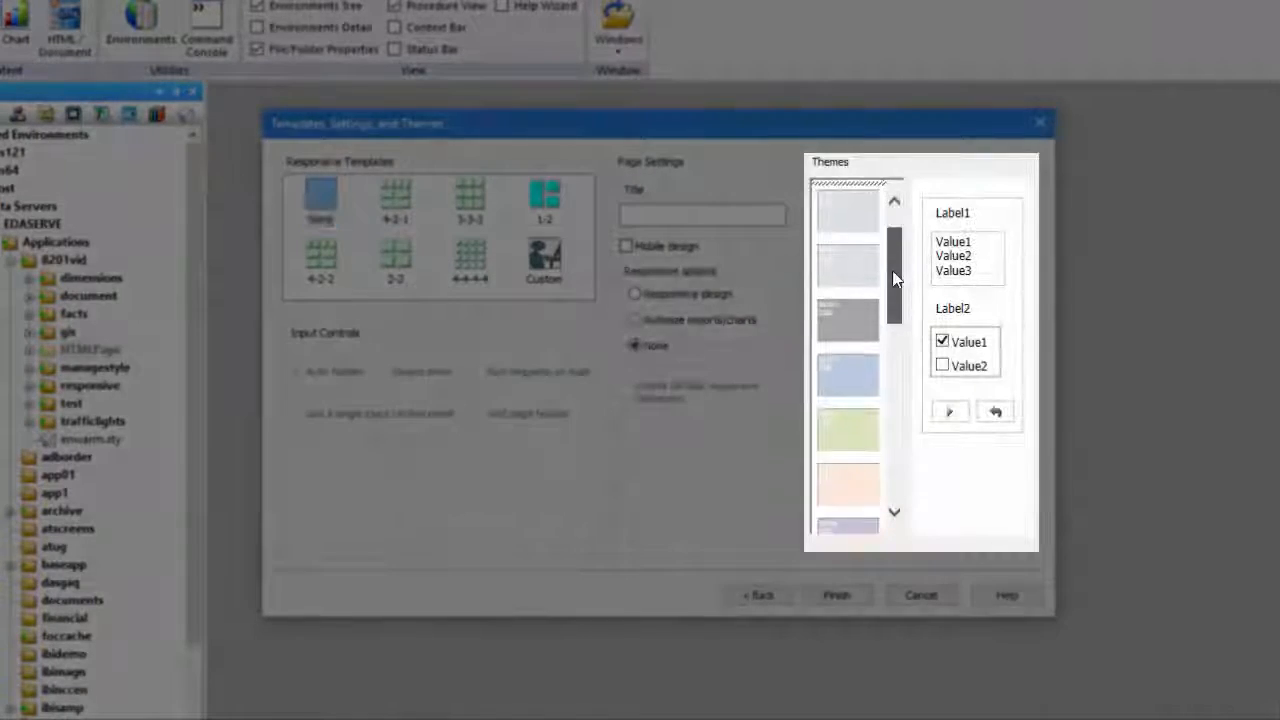
{"action": "scroll", "scroll_direction": "down", "scroll_amount": 3}
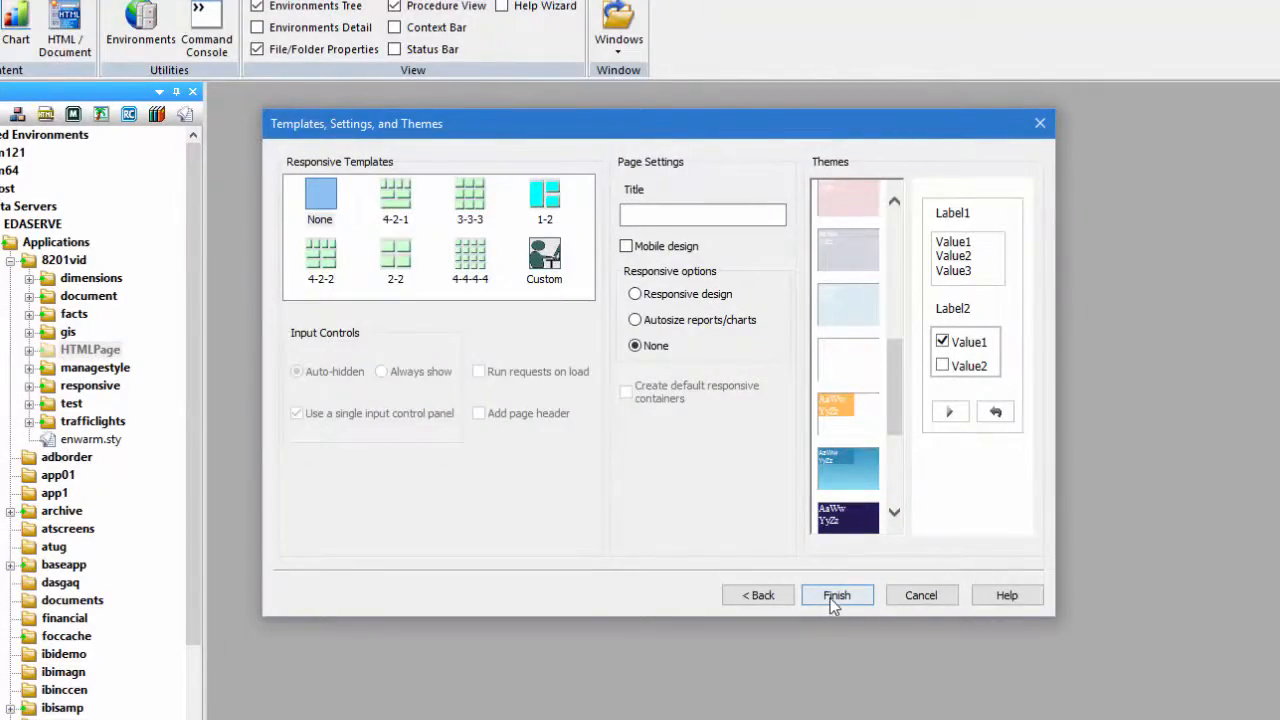
{"action": "left_click", "coordinate": [836, 596]}
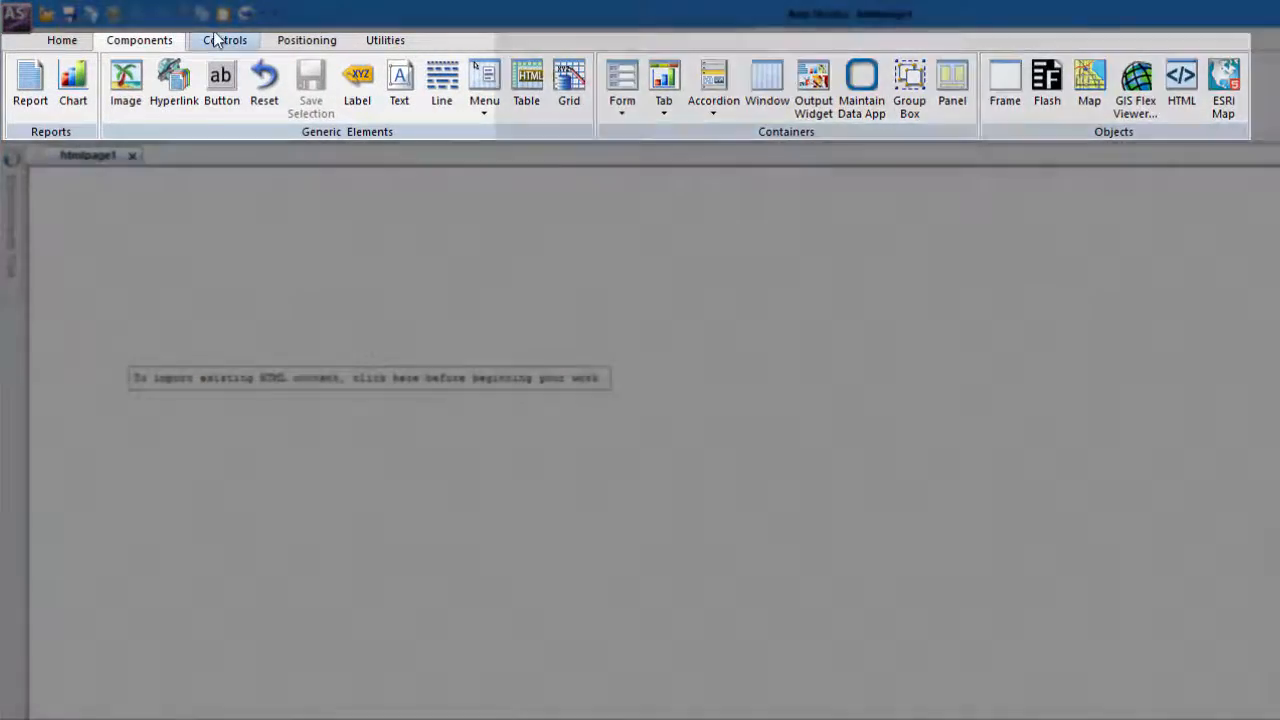
- Add a Report component from the Components tab onto the canvas
{"action": "left_click", "coordinate": [384, 40]}
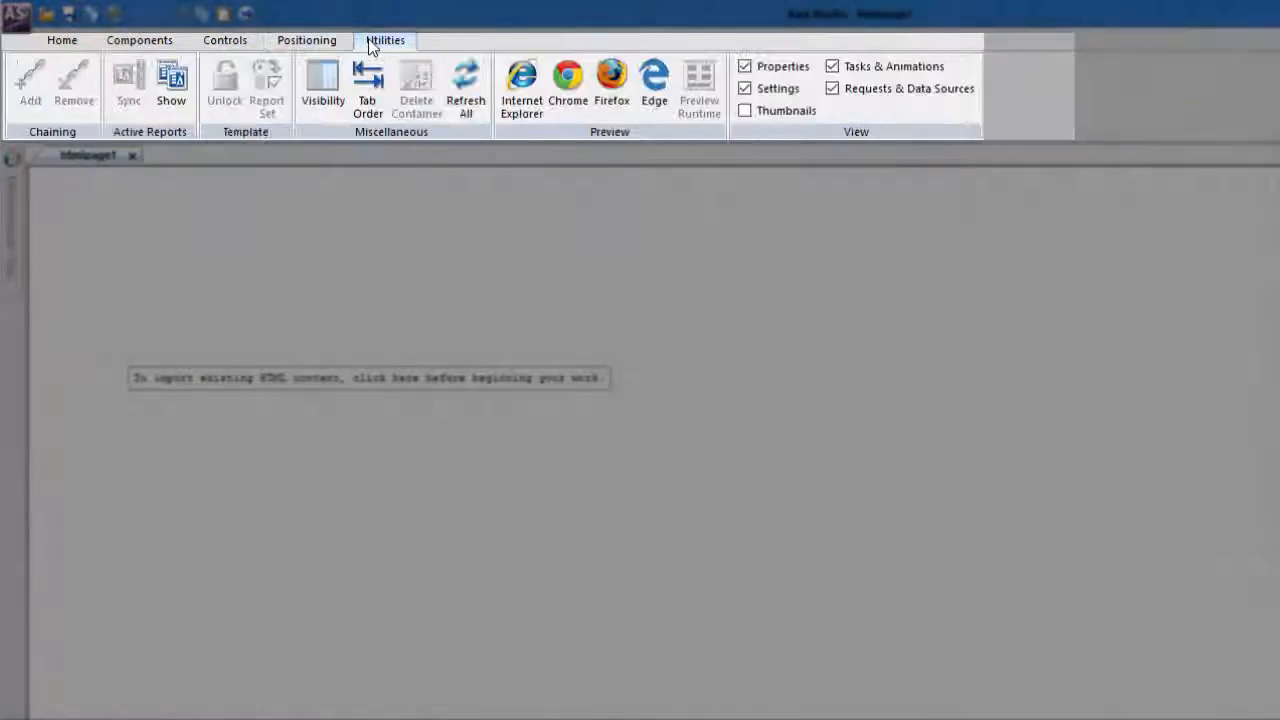
{"action": "left_click", "coordinate": [136, 40]}
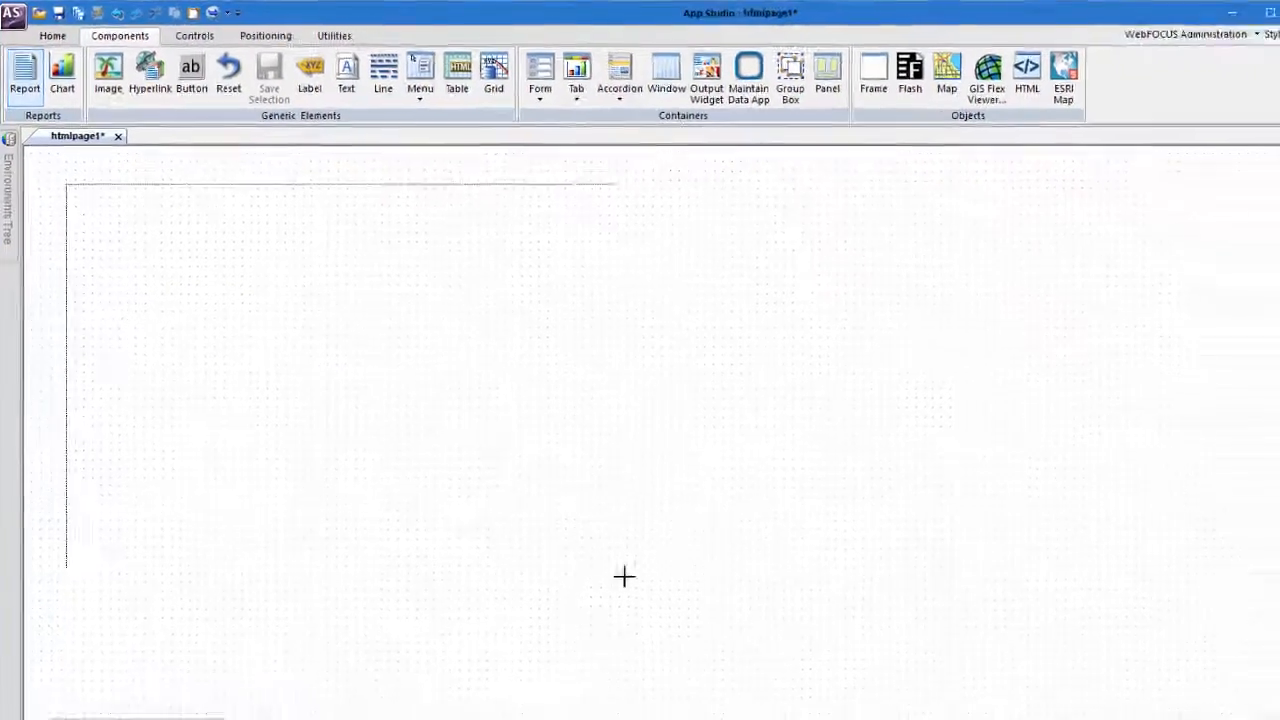
- Import the existing parm_rpt.fex into the report frame and pick a List Box control
{"action": "right_click", "coordinate": [354, 388]}
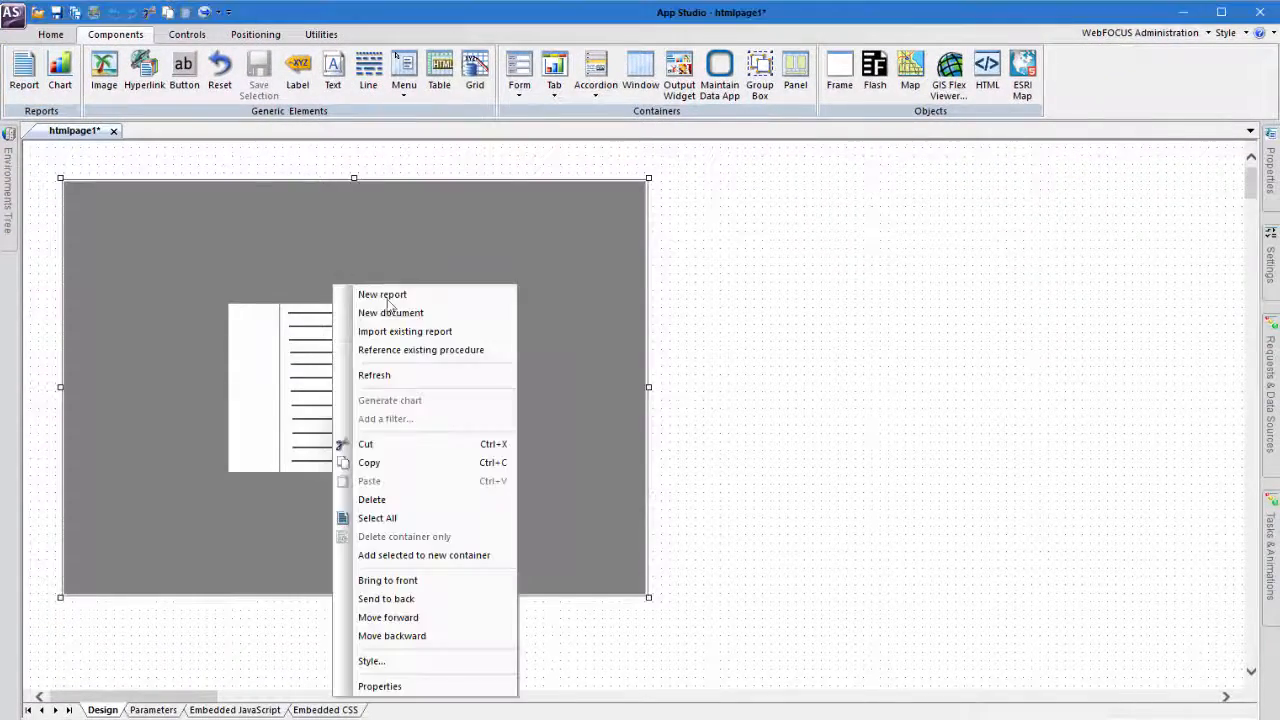
{"action": "left_click", "coordinate": [404, 332]}
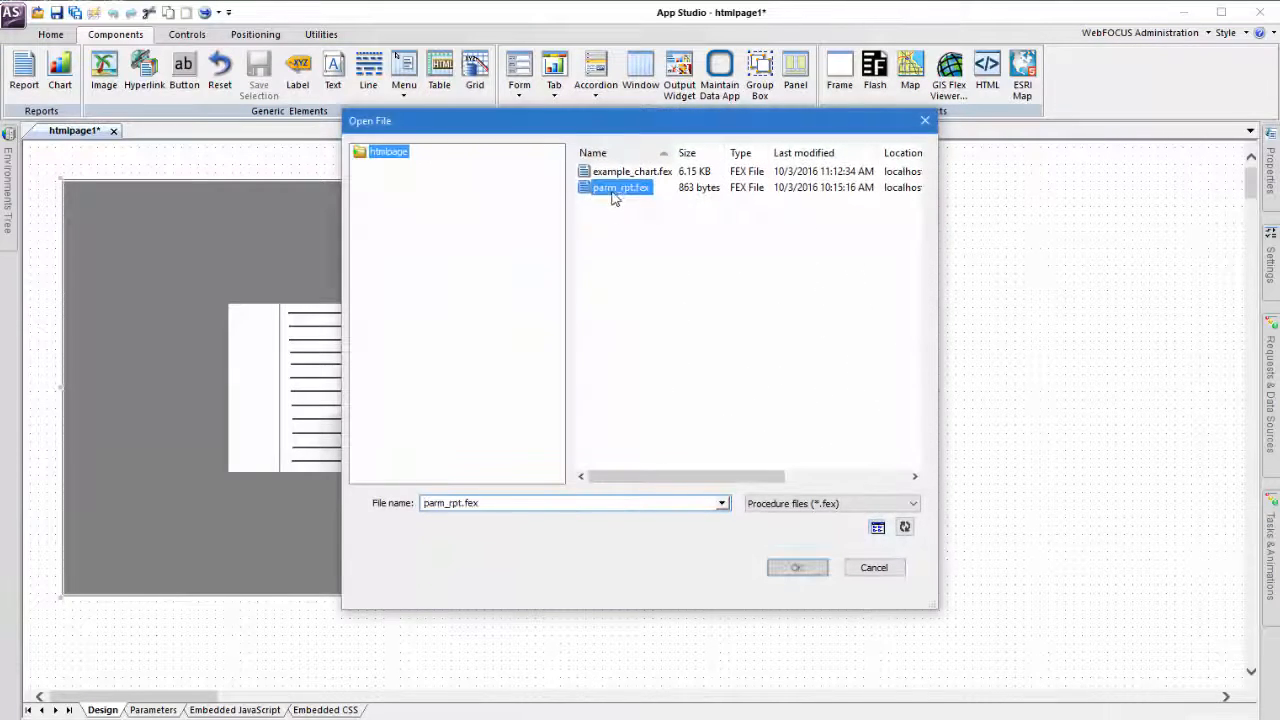
{"action": "left_click", "coordinate": [804, 568]}
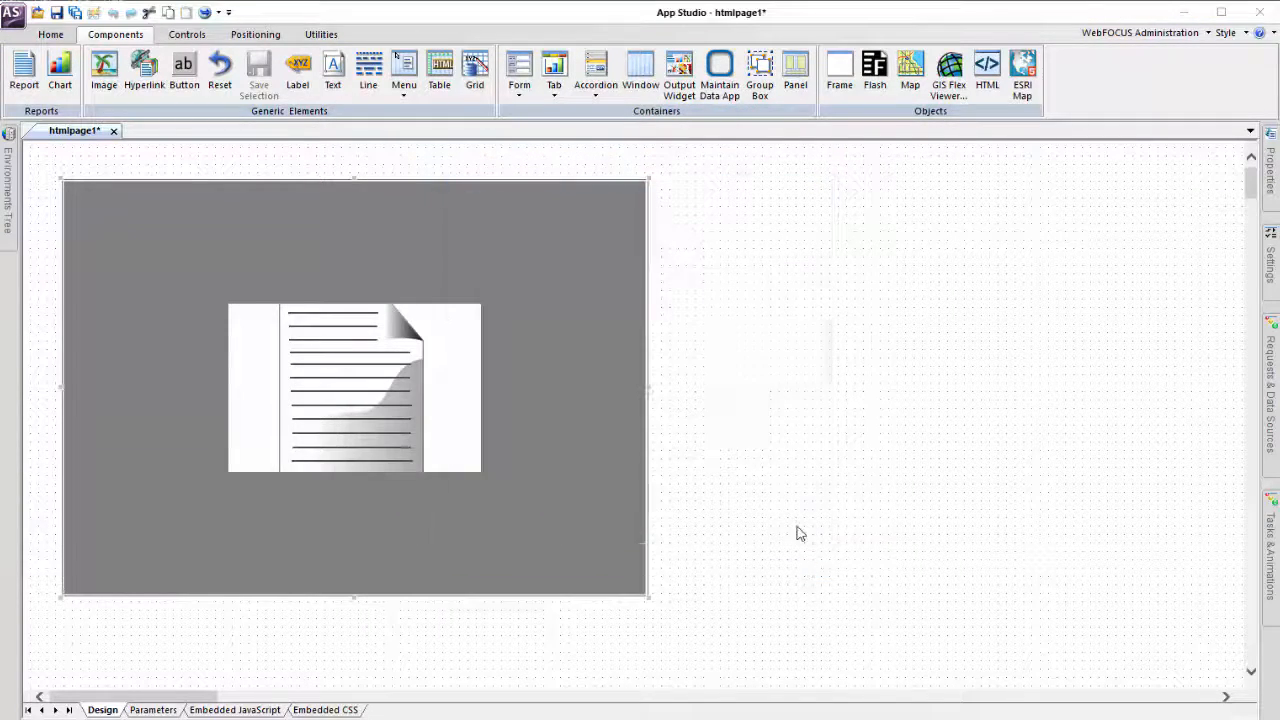
{"action": "left_click", "coordinate": [186, 34]}
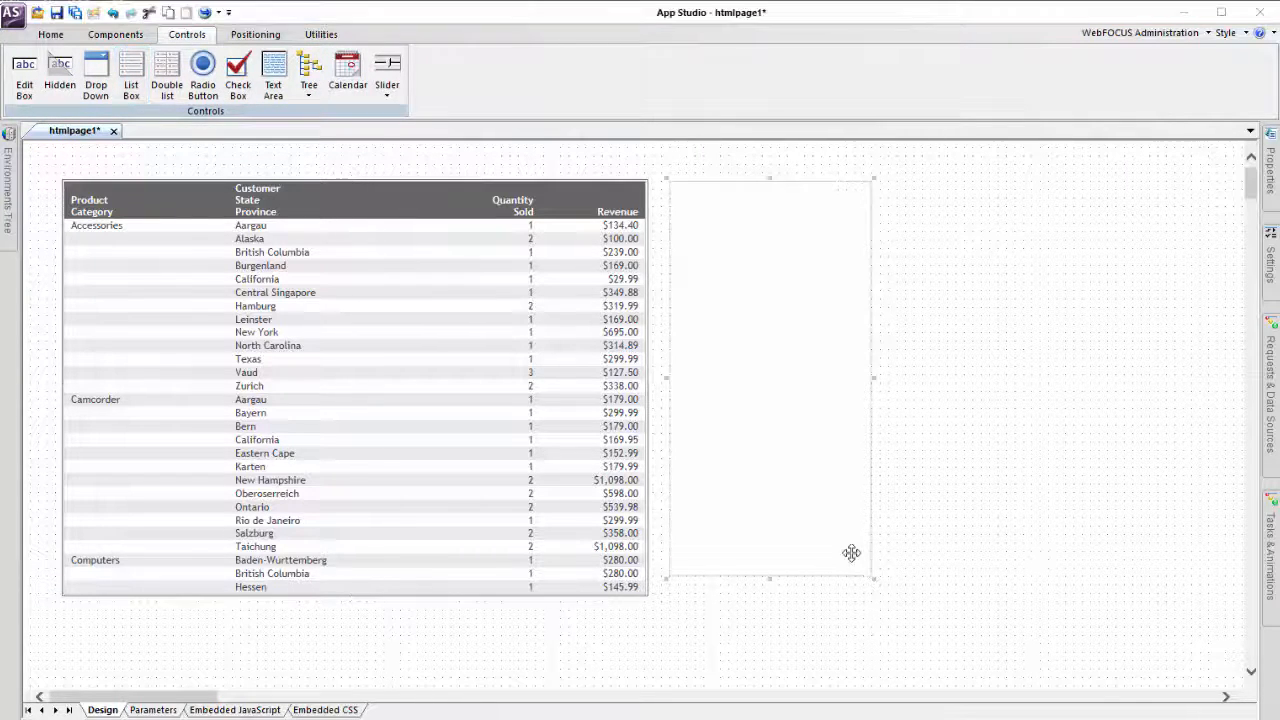
{"action": "left_click", "coordinate": [256, 36]}
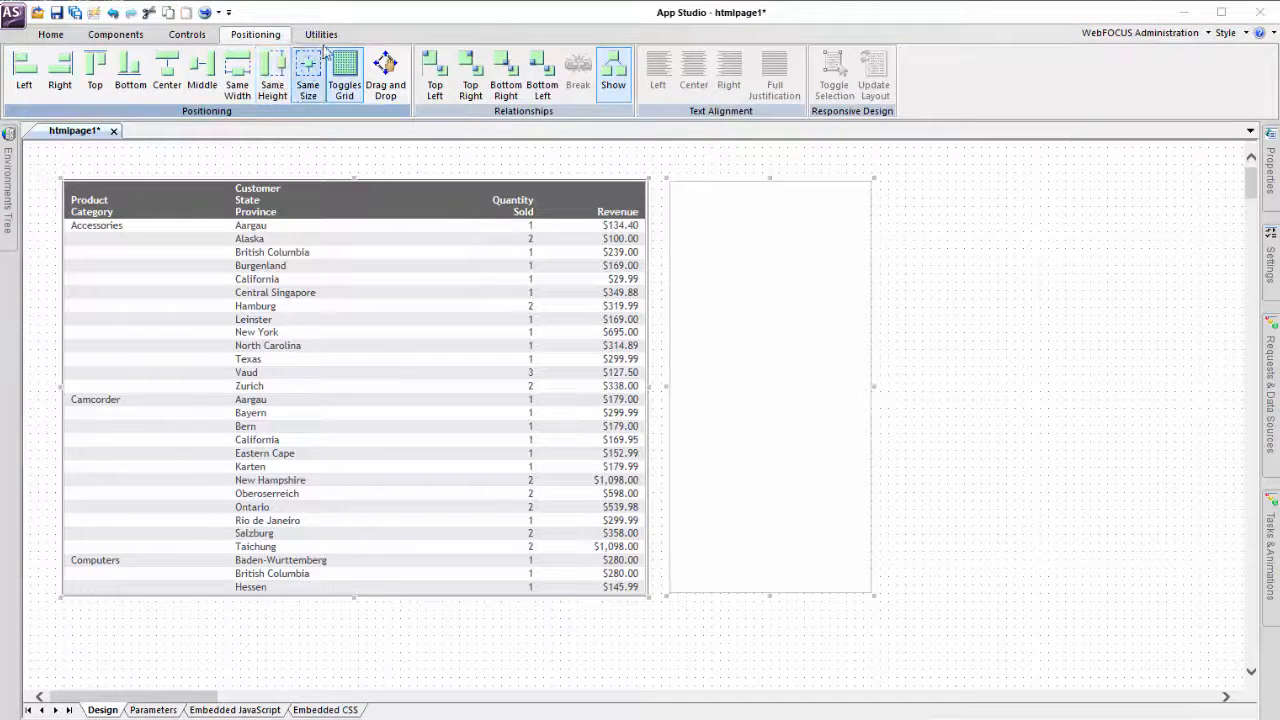
{"action": "left_click", "coordinate": [320, 36]}
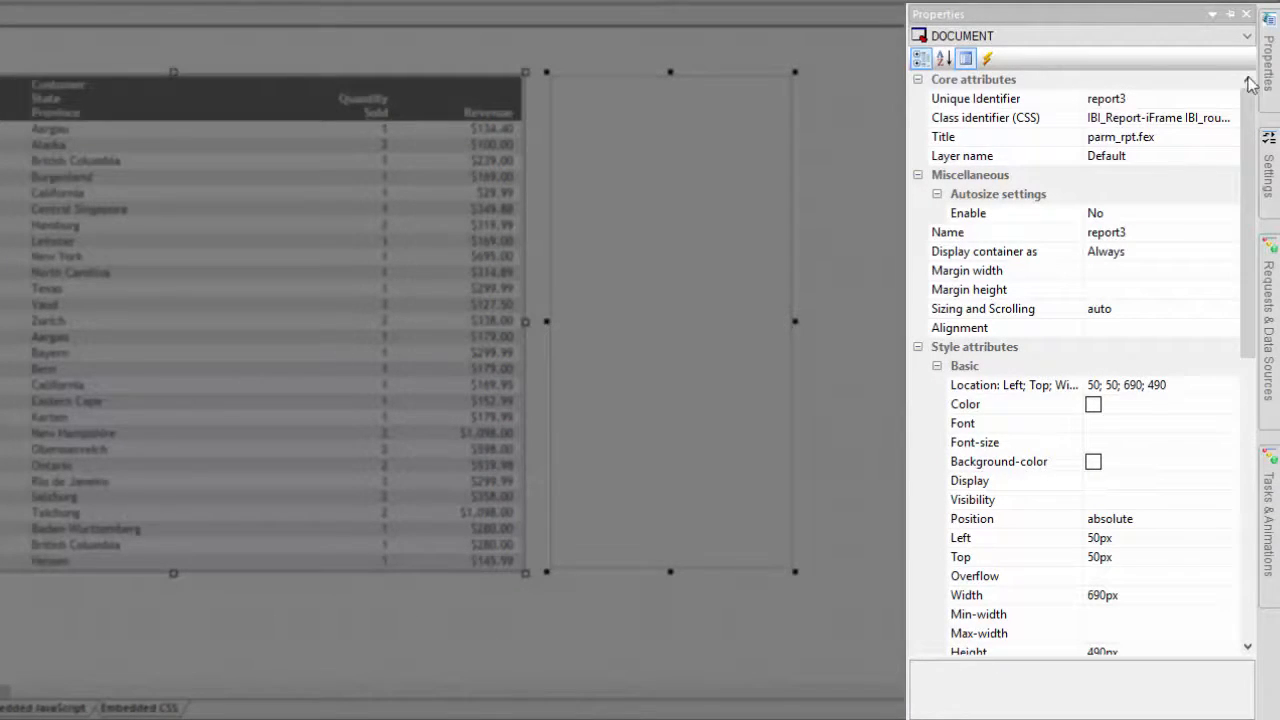
- Show the document's Load event as window_onload and view its CSS and script settings
{"action": "left_click", "coordinate": [988, 56]}
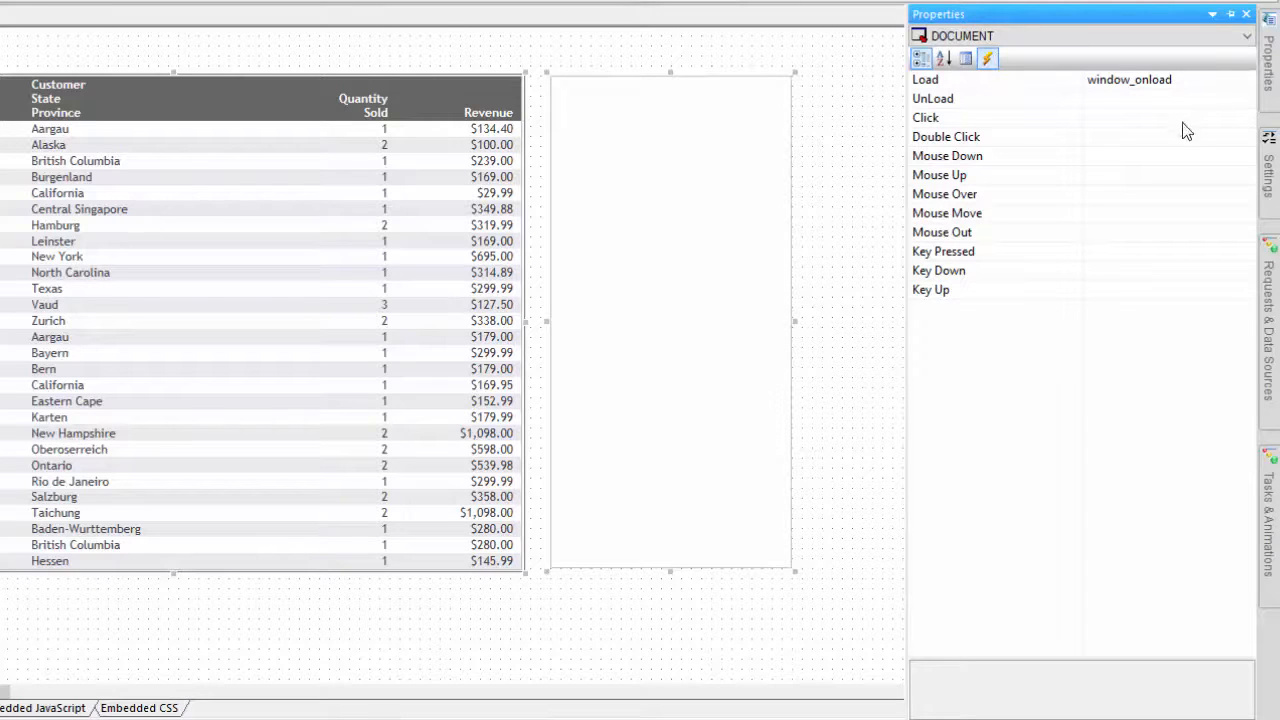
{"action": "left_click", "coordinate": [1268, 170]}
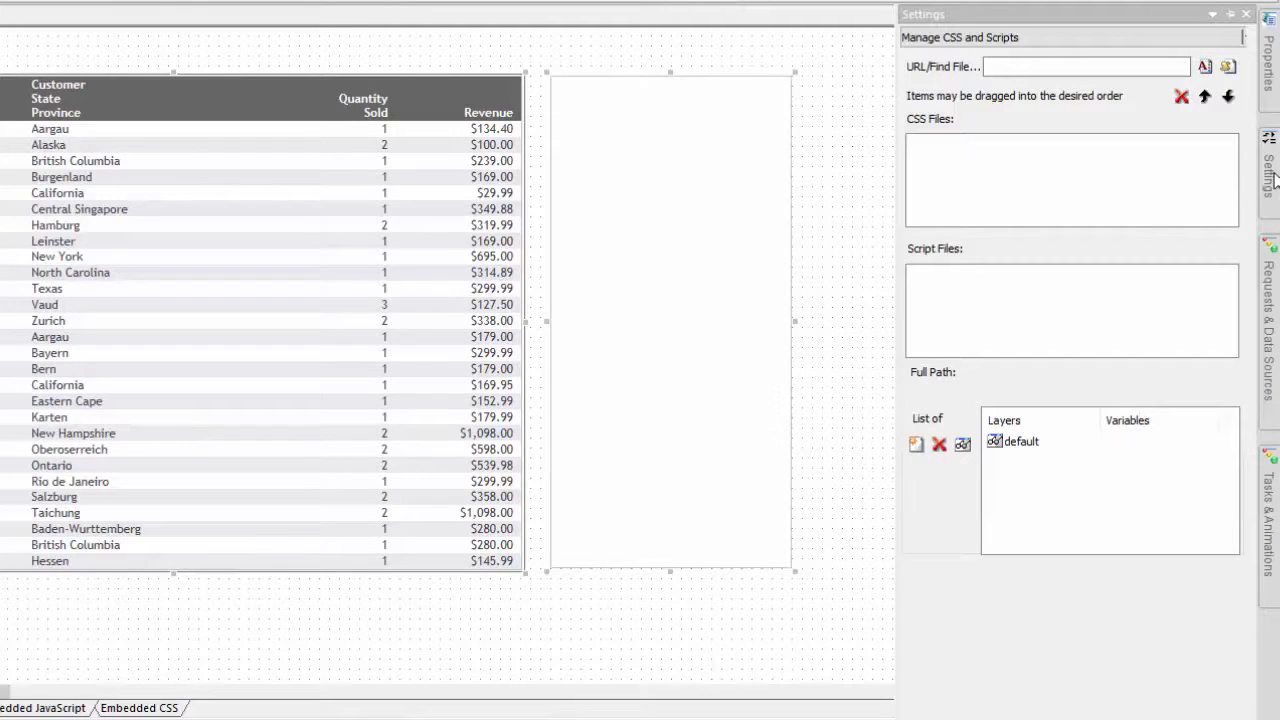
{"action": "mouse_move", "coordinate": [1208, 212]}
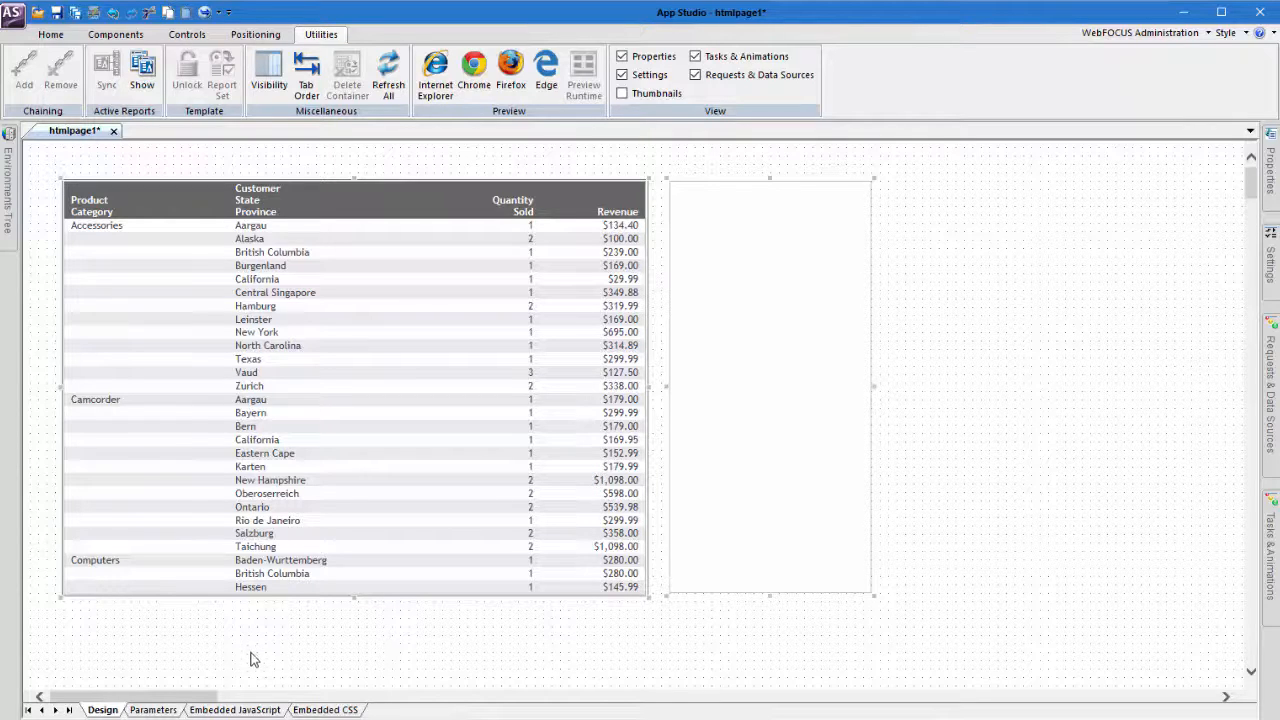
- Bind the unbound COUNTRY_NAME parameter to listbox2 on the Parameters view
{"action": "left_click", "coordinate": [134, 710]}
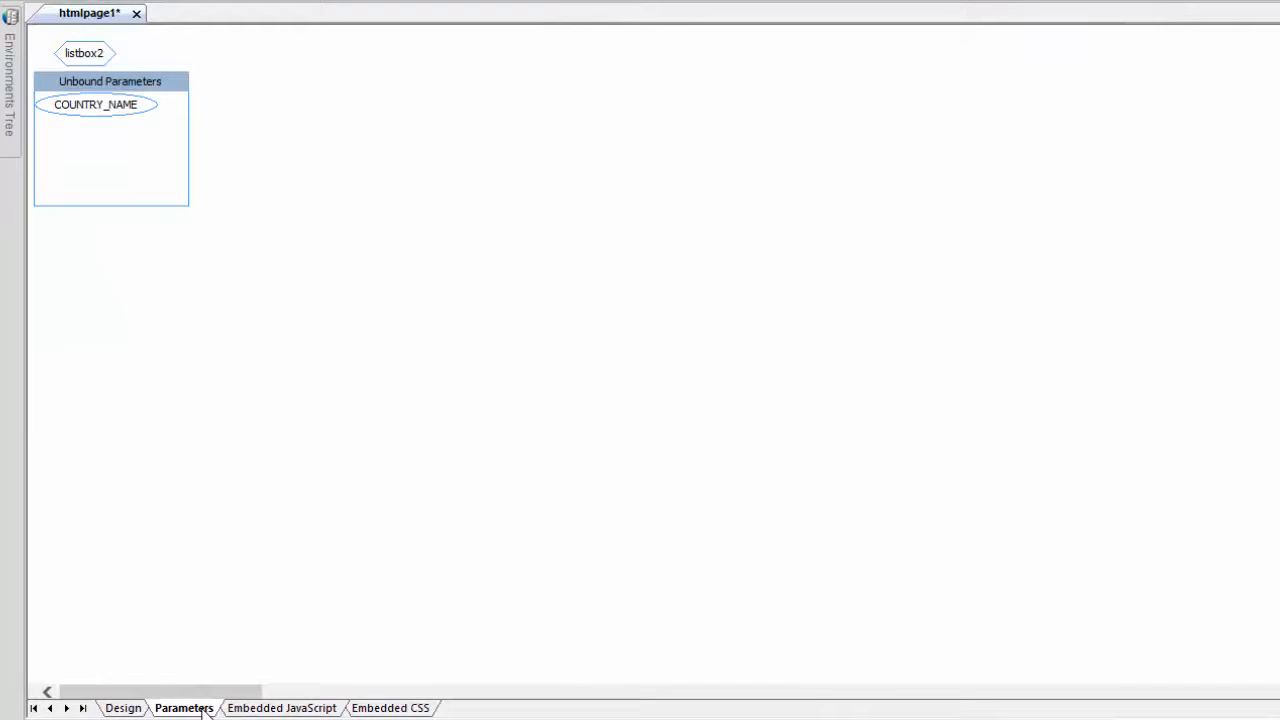
{"action": "left_click", "coordinate": [96, 104]}
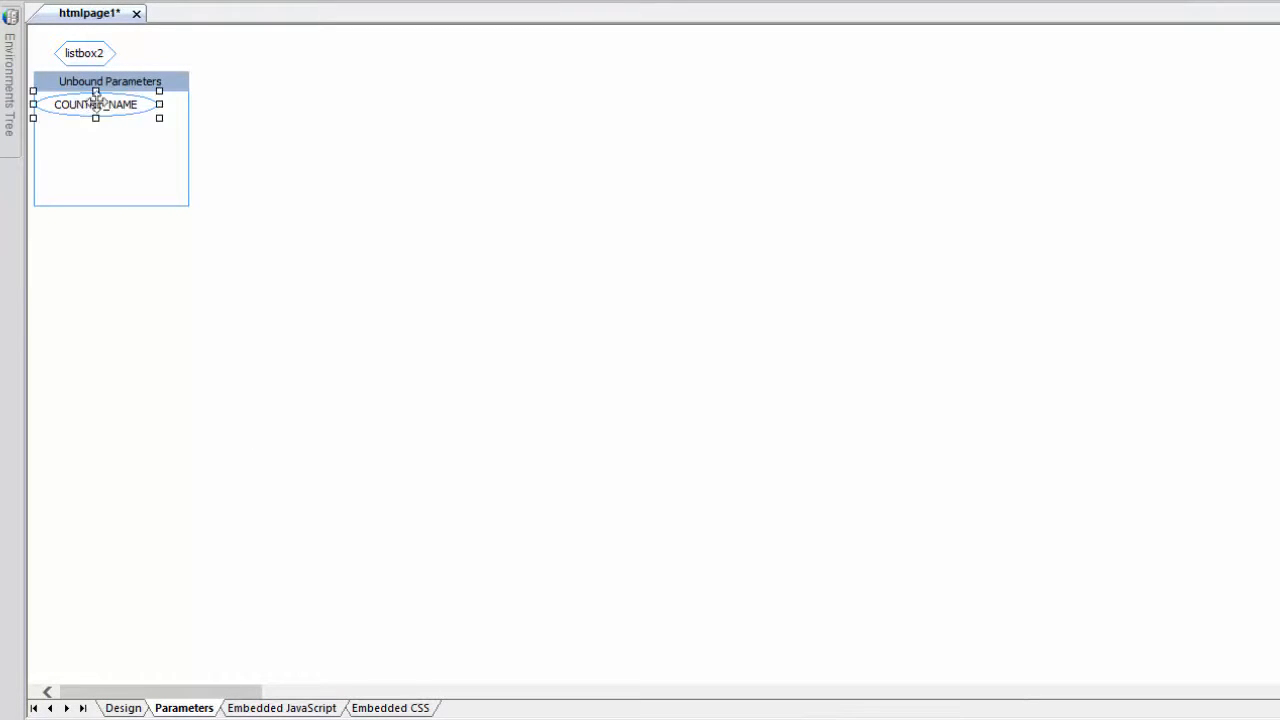
{"action": "left_click_drag", "start_coordinate": [96, 104], "coordinate": [212, 40]}
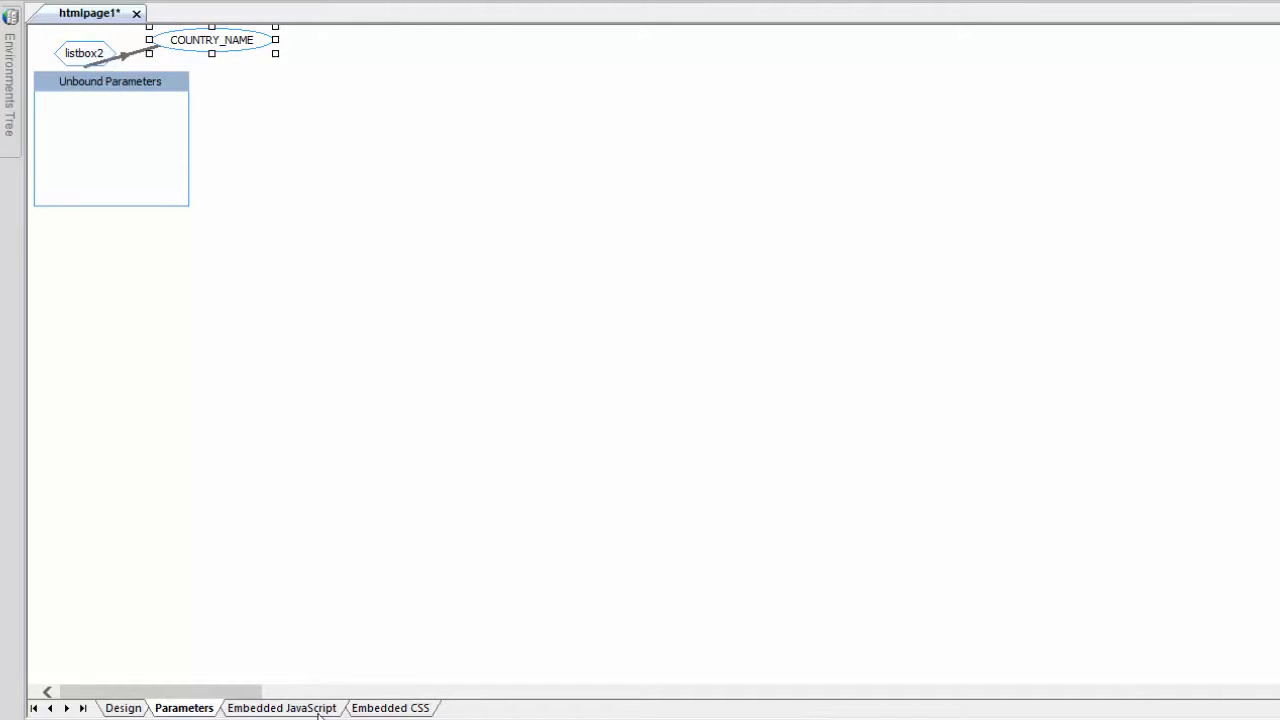
- Review the Embedded JavaScript and run the page in Internet Explorer
{"action": "left_click", "coordinate": [284, 708]}
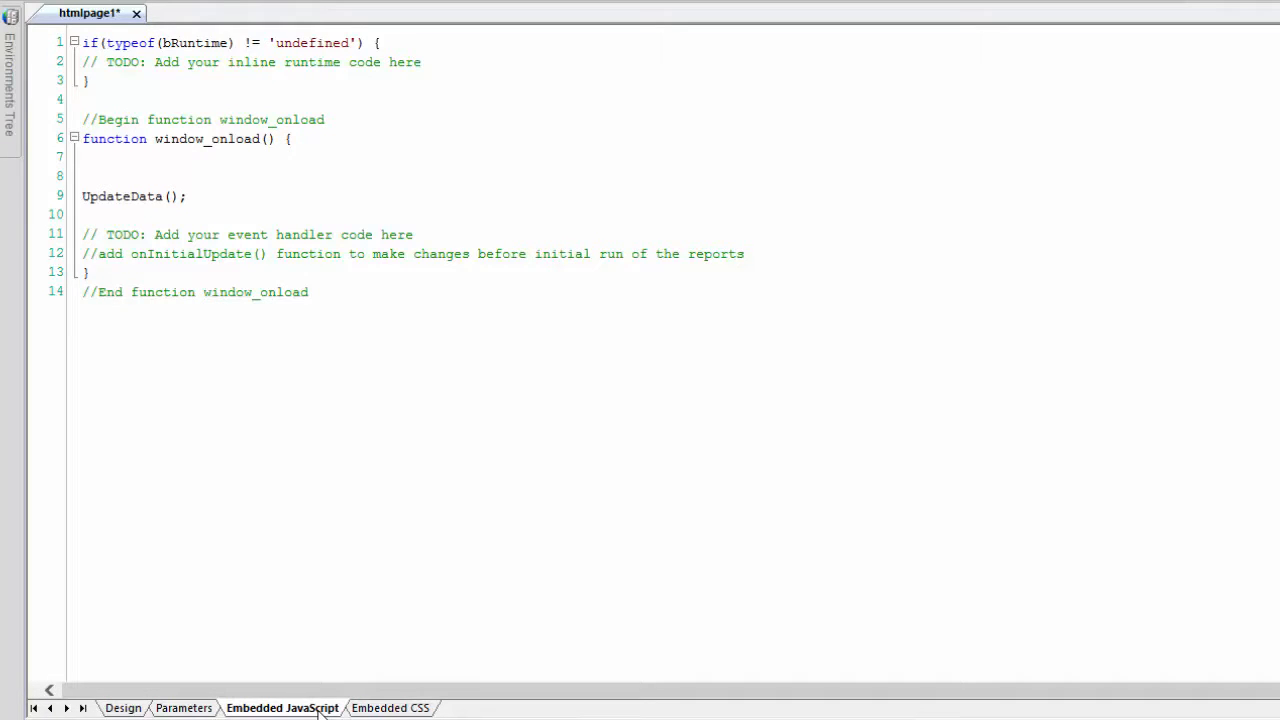
{"action": "left_click", "coordinate": [398, 708]}
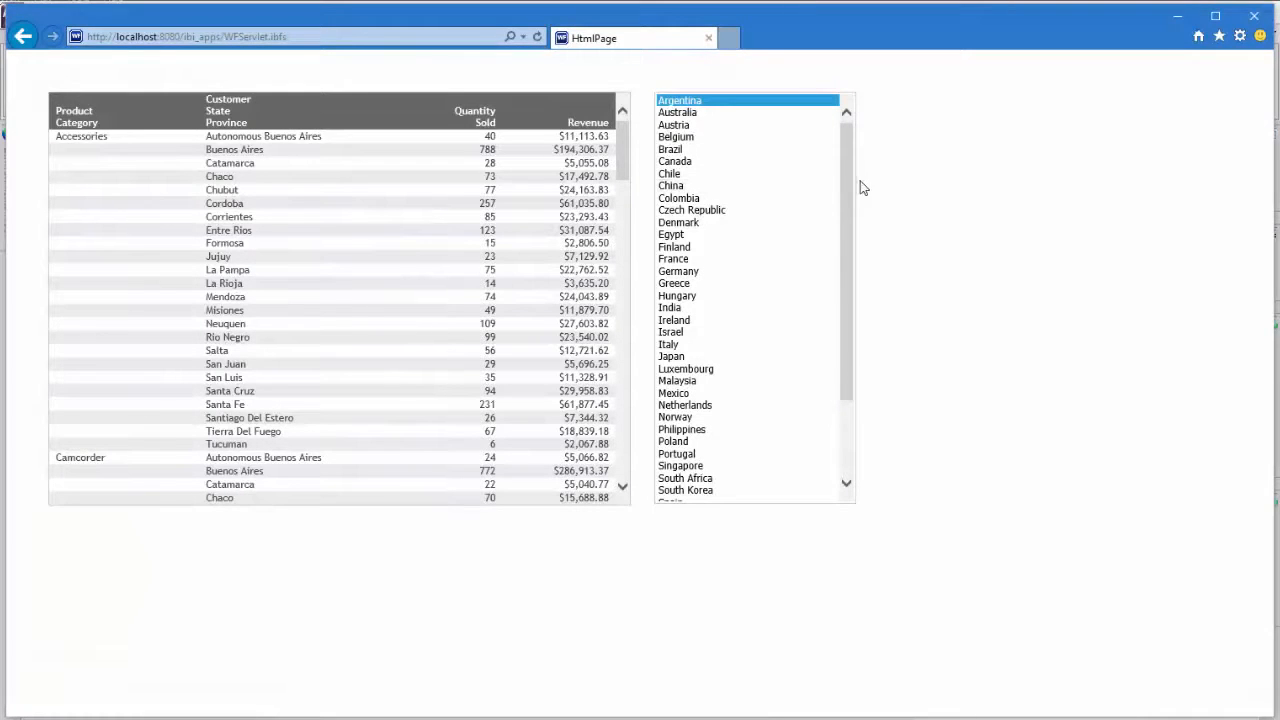
- Choose United States in the country list to refresh the report with US data
{"action": "scroll", "scroll_direction": "down", "scroll_amount": 3}
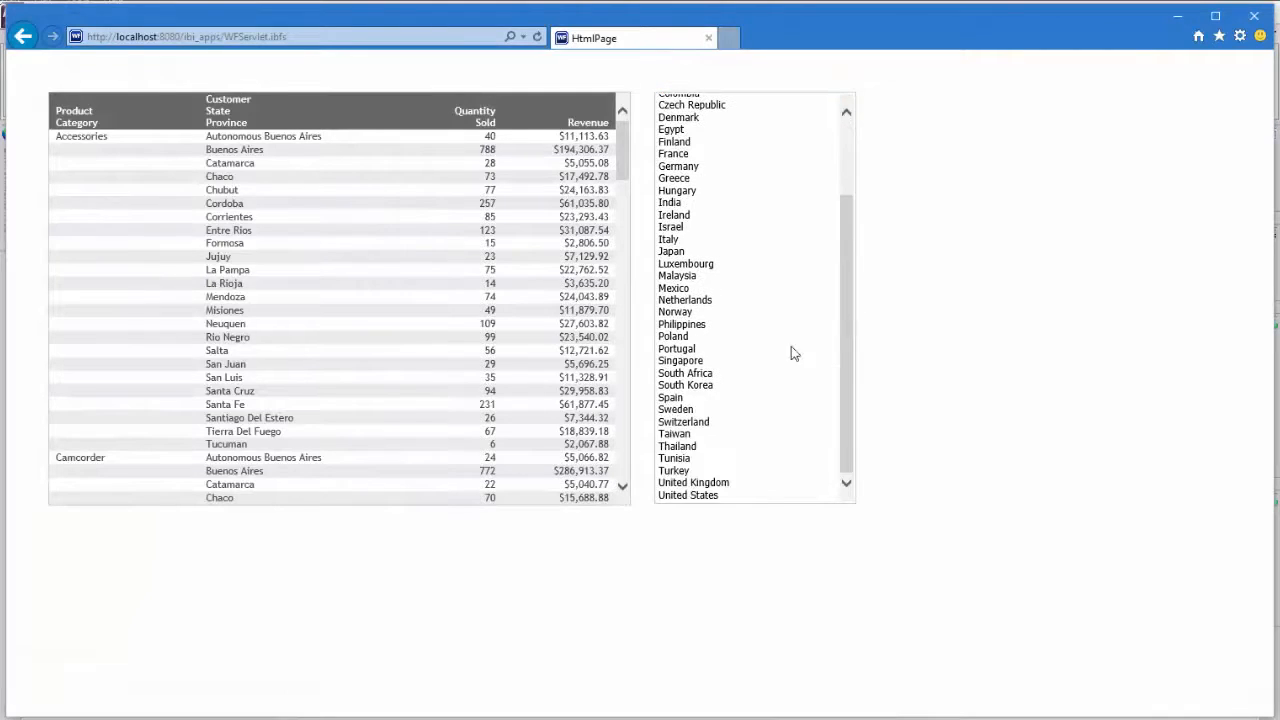
{"action": "left_click", "coordinate": [688, 496]}
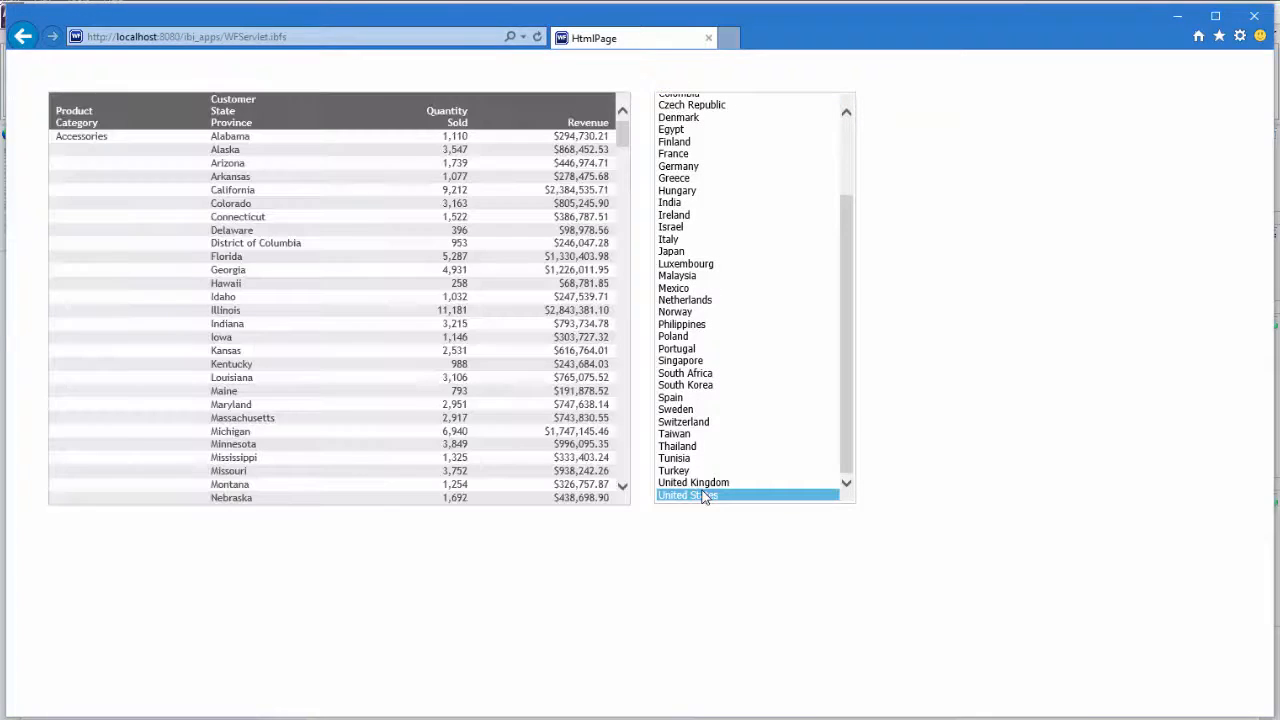